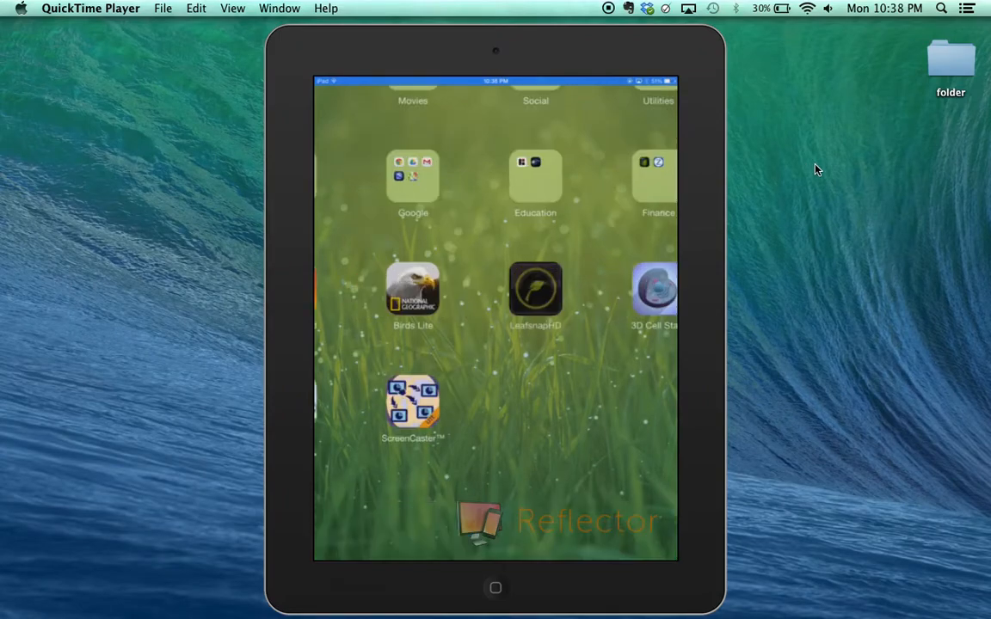
Launch LeafsnapHD from the iPad home screen.
click(535, 289)
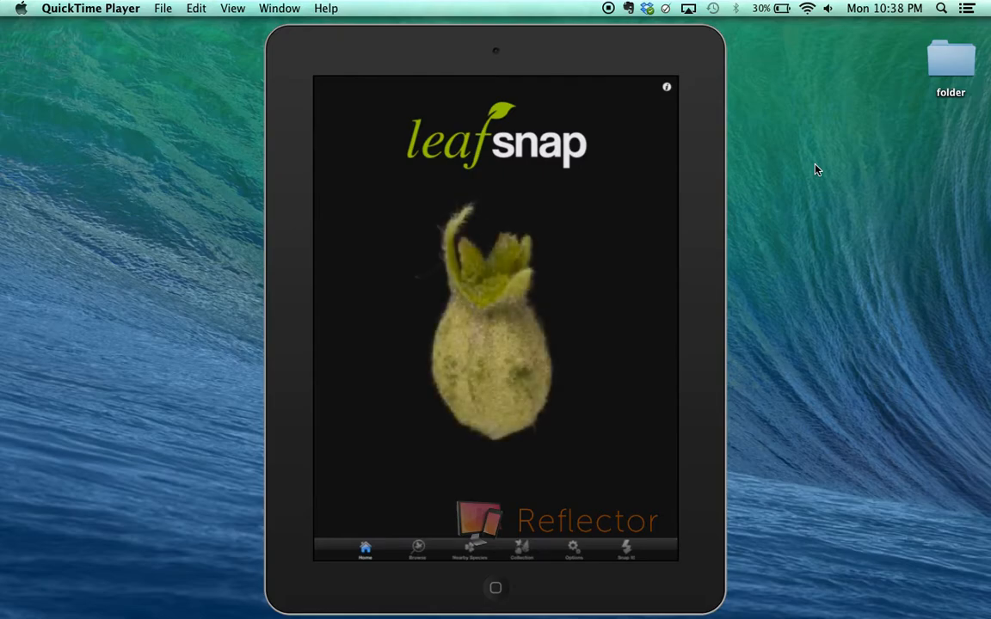
Check the Account settings under Options, then bring up the Photos albums from the Collection.
click(575, 550)
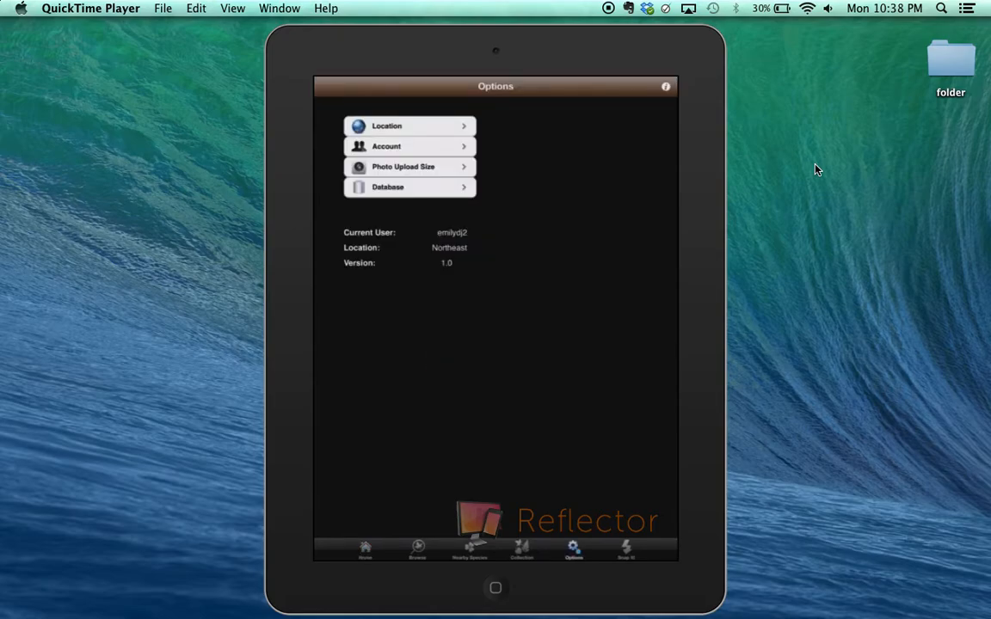
click(409, 145)
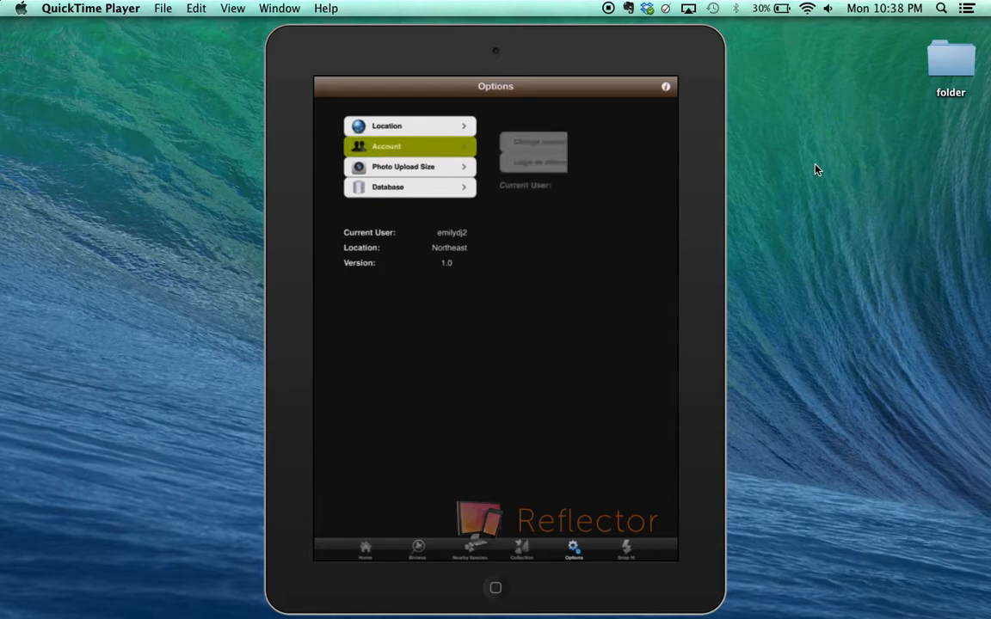
click(409, 144)
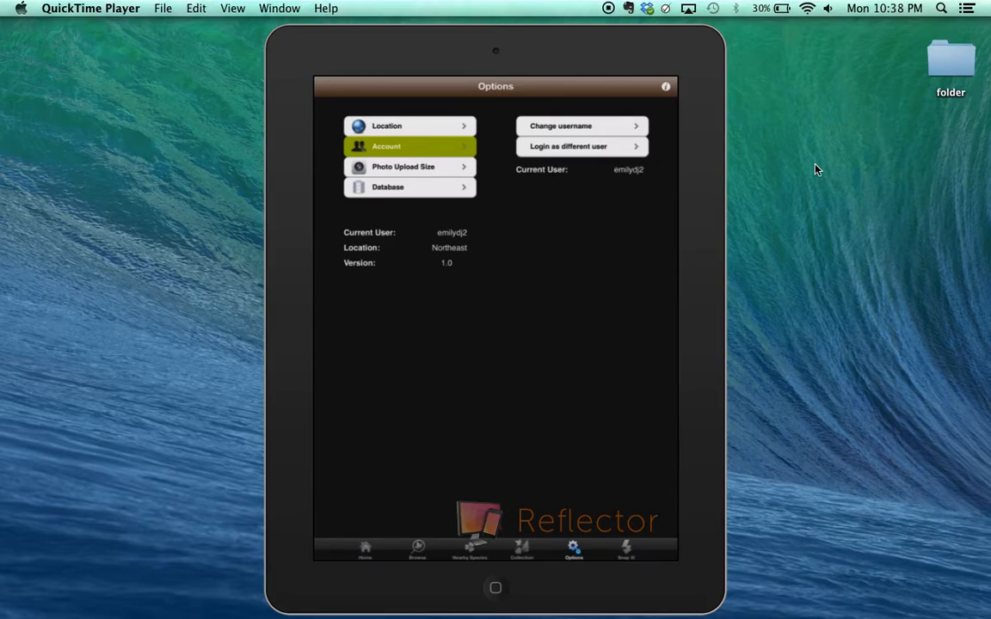
click(410, 186)
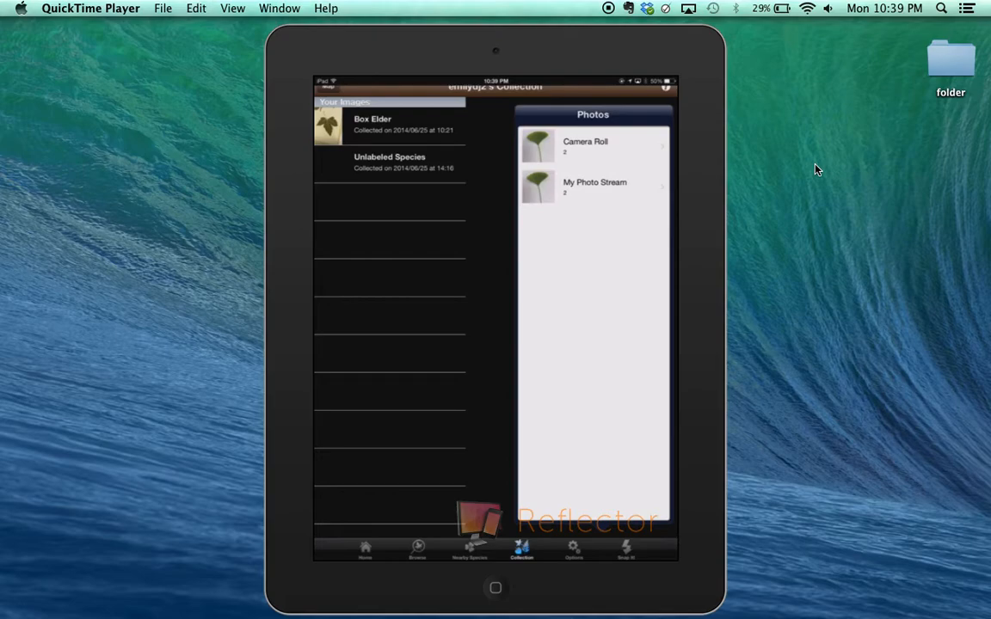
Submit the ginkgo leaf photo from the Camera Roll for identification.
click(584, 144)
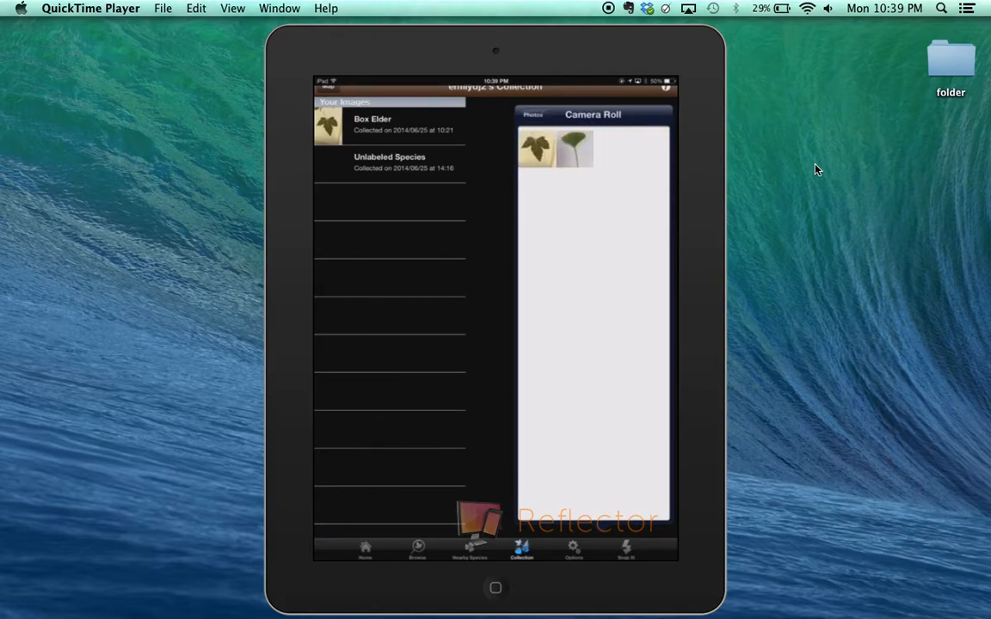
click(575, 148)
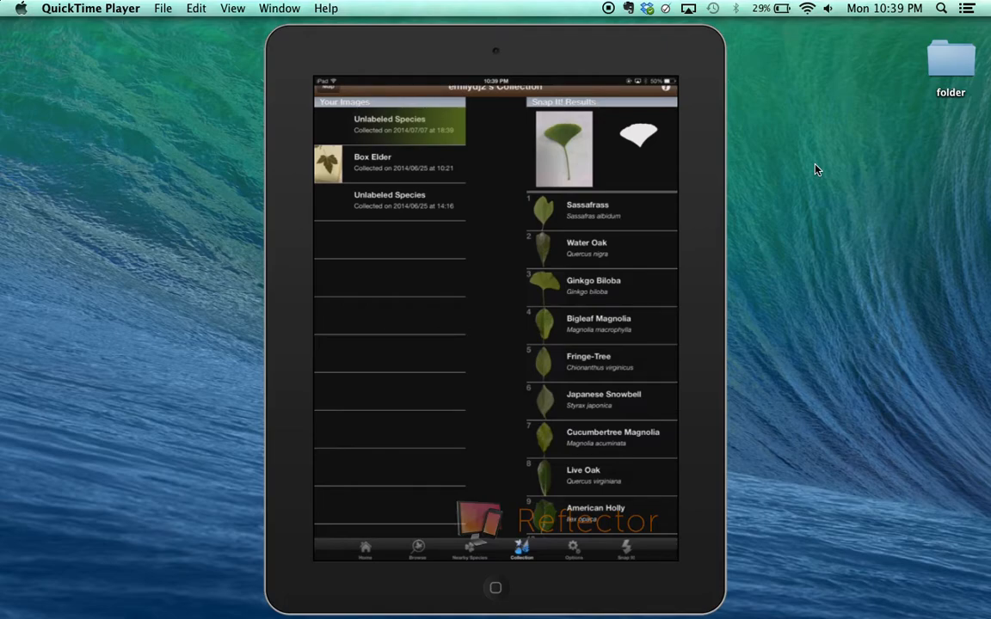
View the Ginkgo Biloba reference images from the results, then return to the matches list.
click(591, 285)
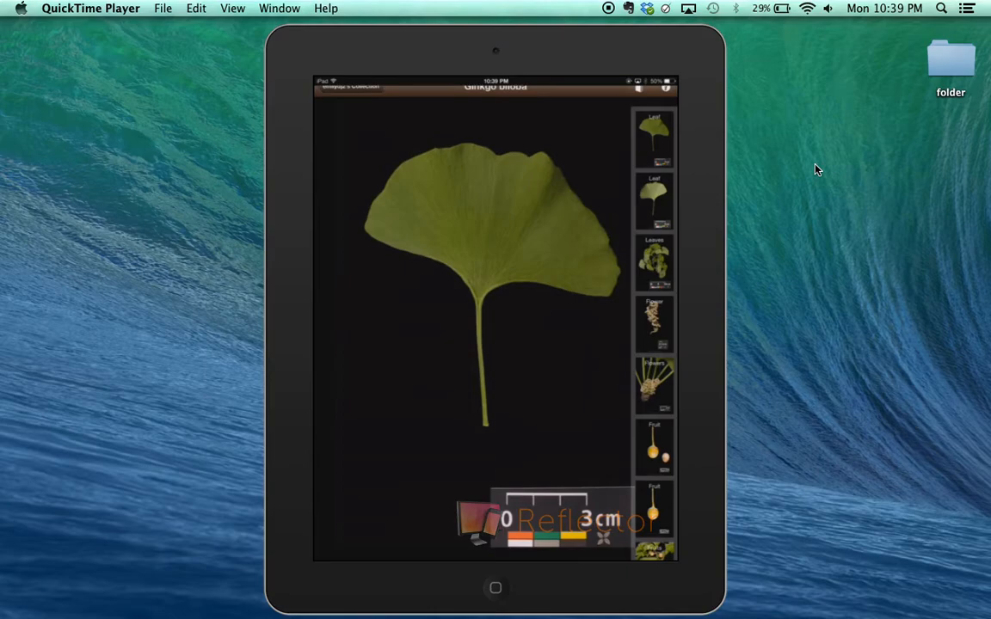
click(653, 324)
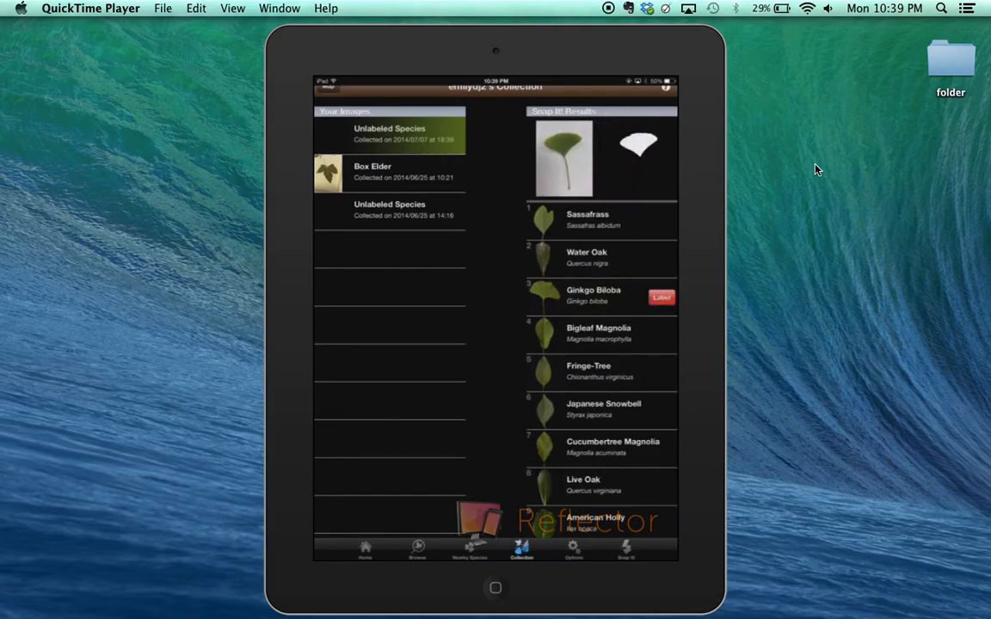
Label the new specimen as Ginkgo Biloba and show the Nearby Species map.
click(660, 296)
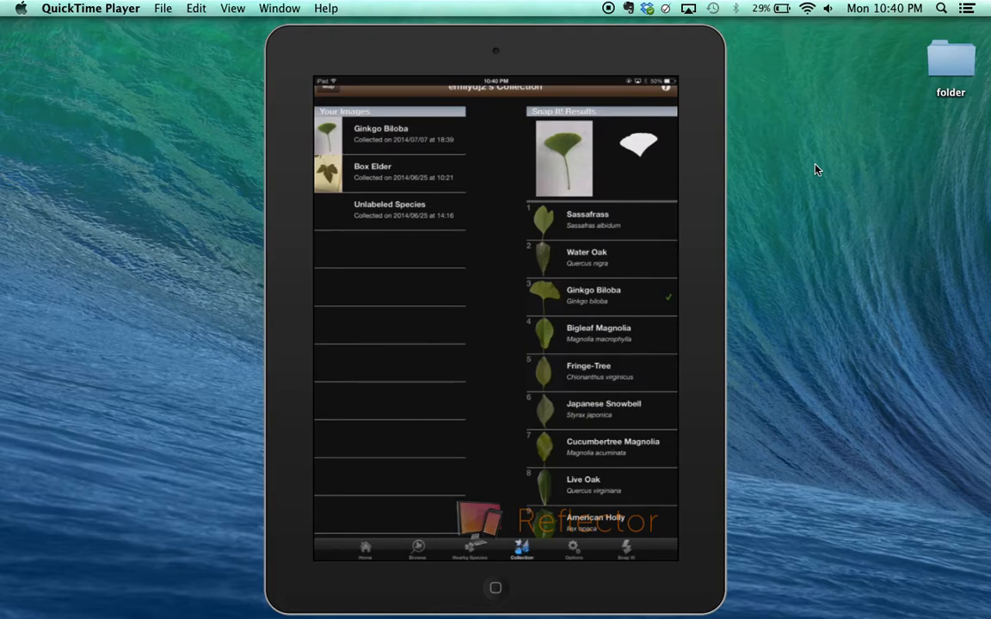
click(470, 550)
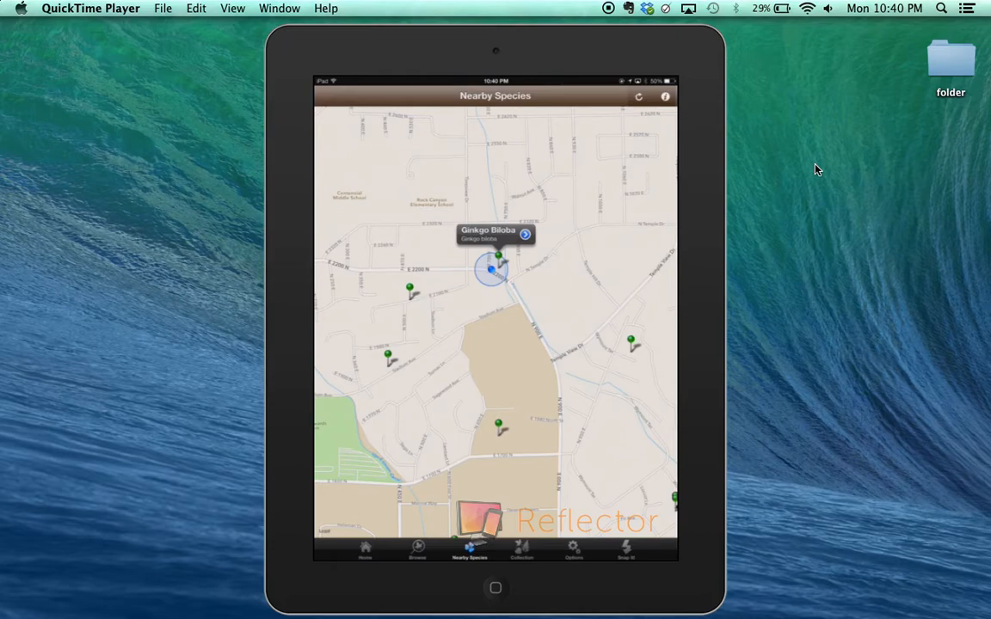
Identify a map pin as Japanese Snowbell, then return to the Collection.
click(629, 342)
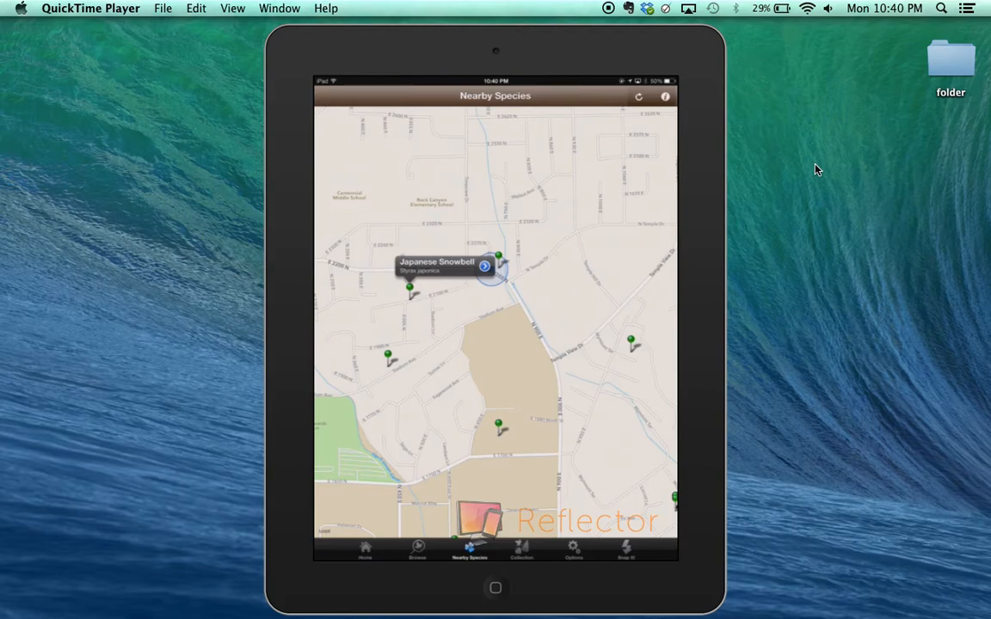
click(521, 547)
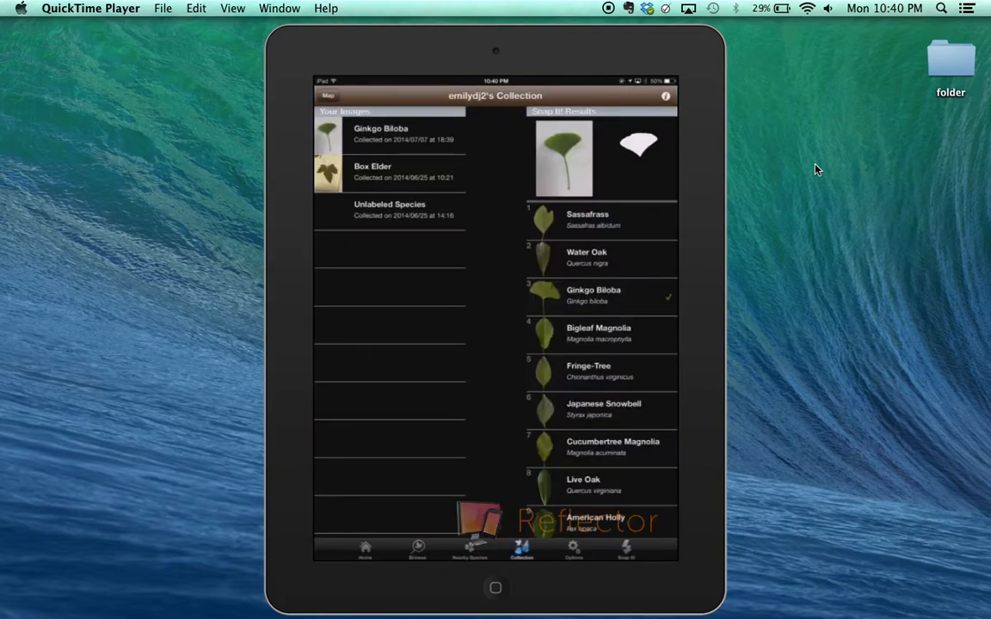
Browse the species library to American Holly and its red fruit image.
click(416, 547)
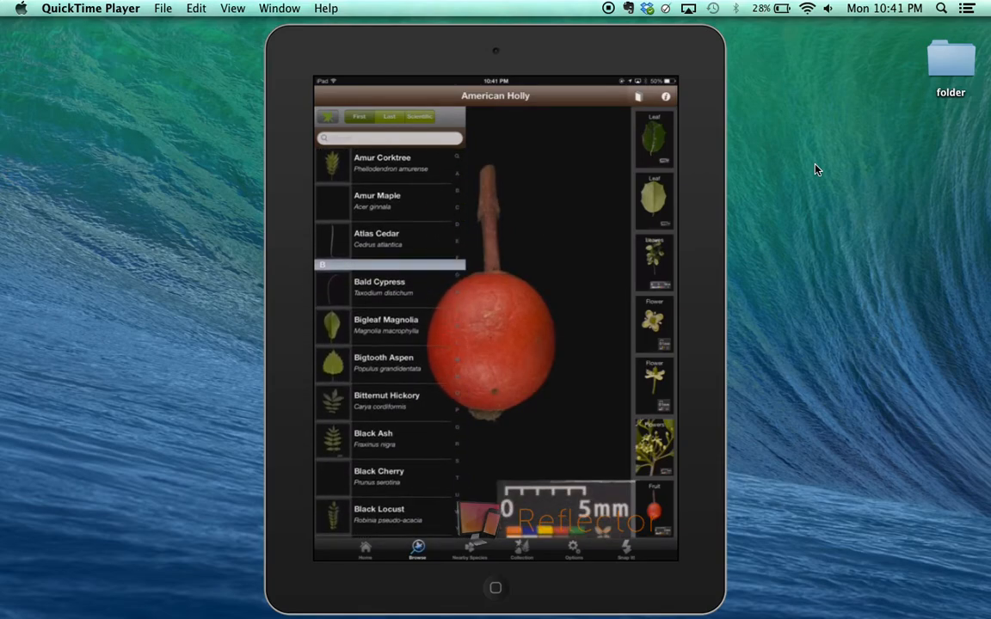
scroll(down, 3)
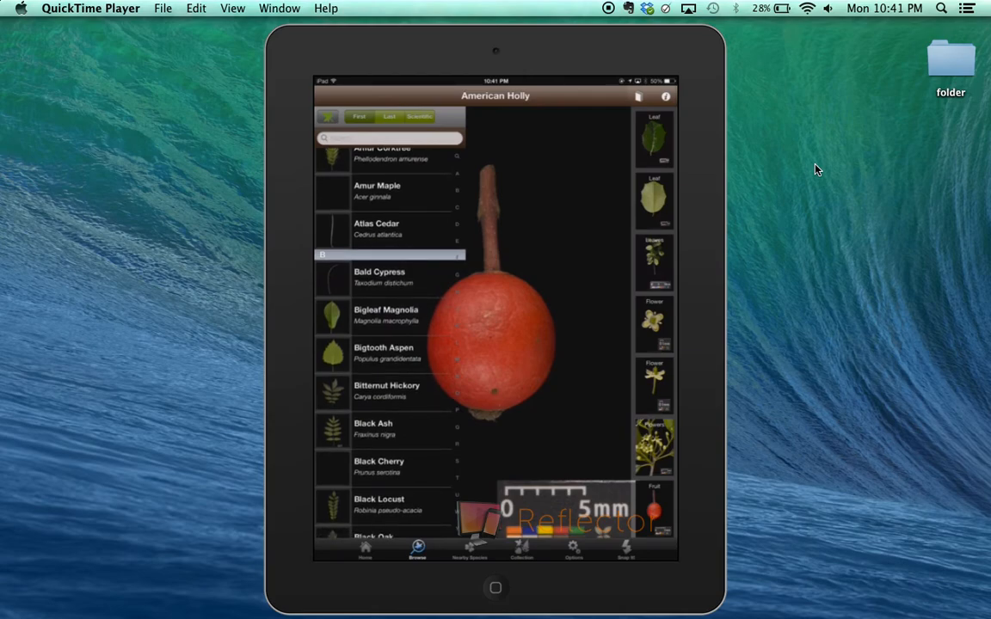